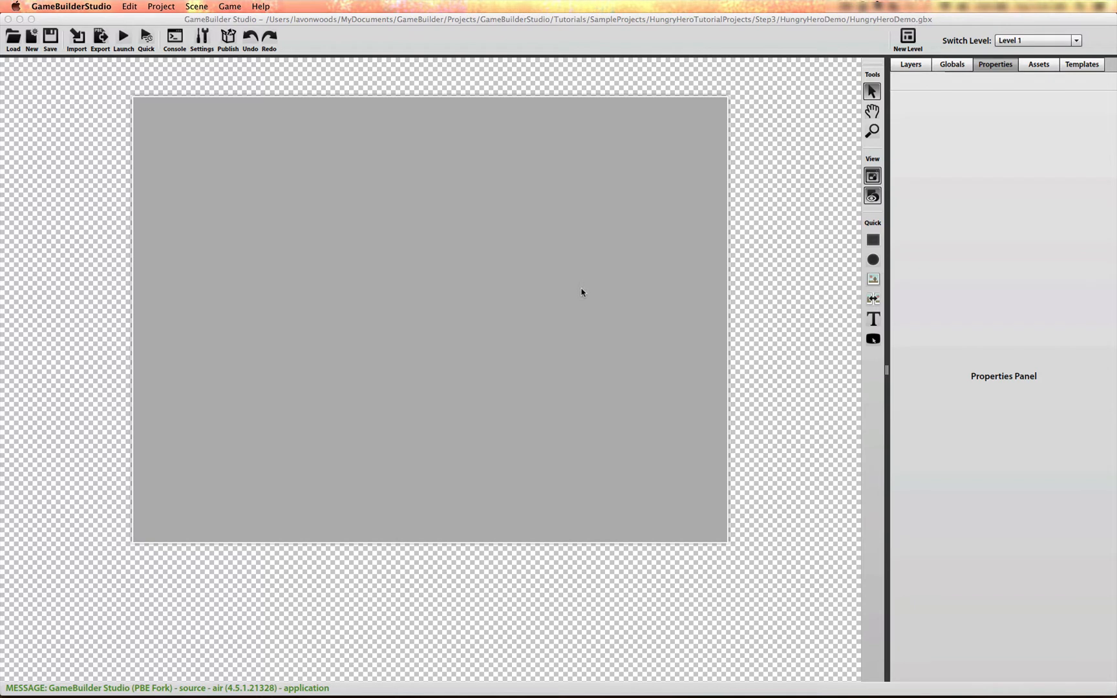
{"action": "mouse_move", "coordinate": [914, 91]}
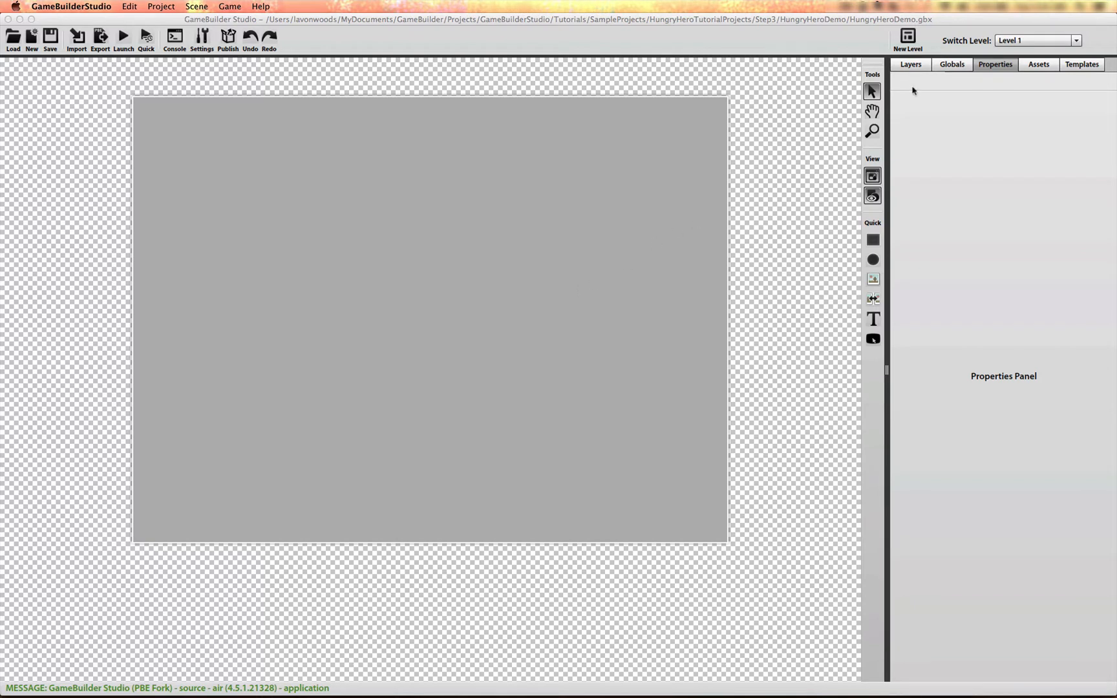
{"action": "mouse_move", "coordinate": [741, 176]}
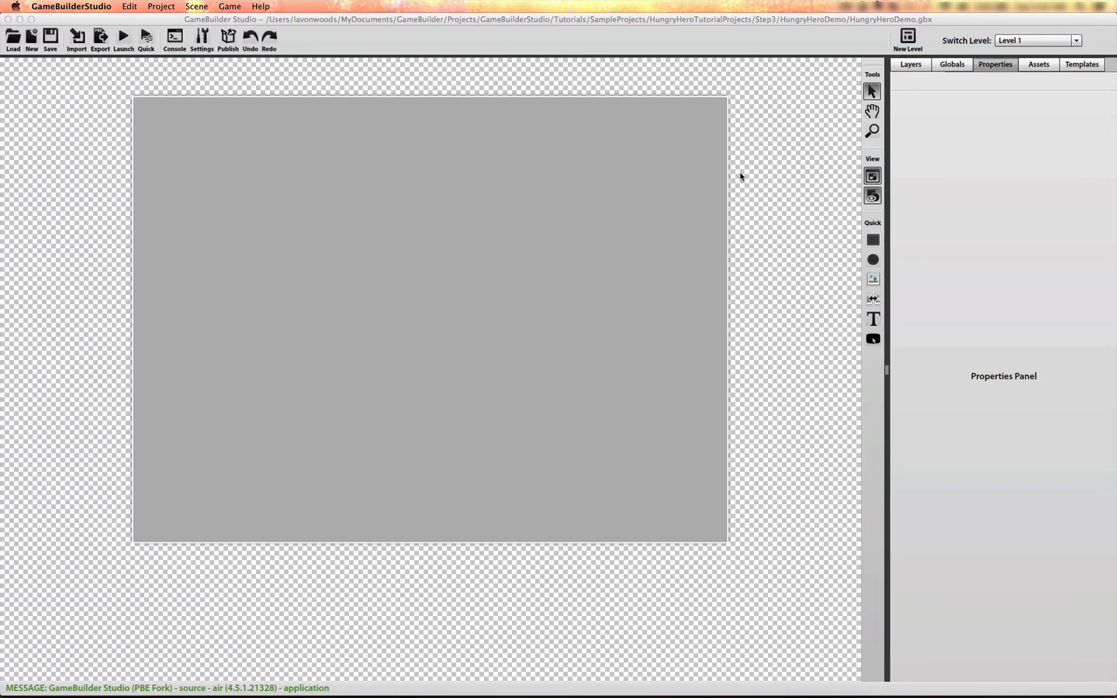
{"action": "mouse_move", "coordinate": [737, 187]}
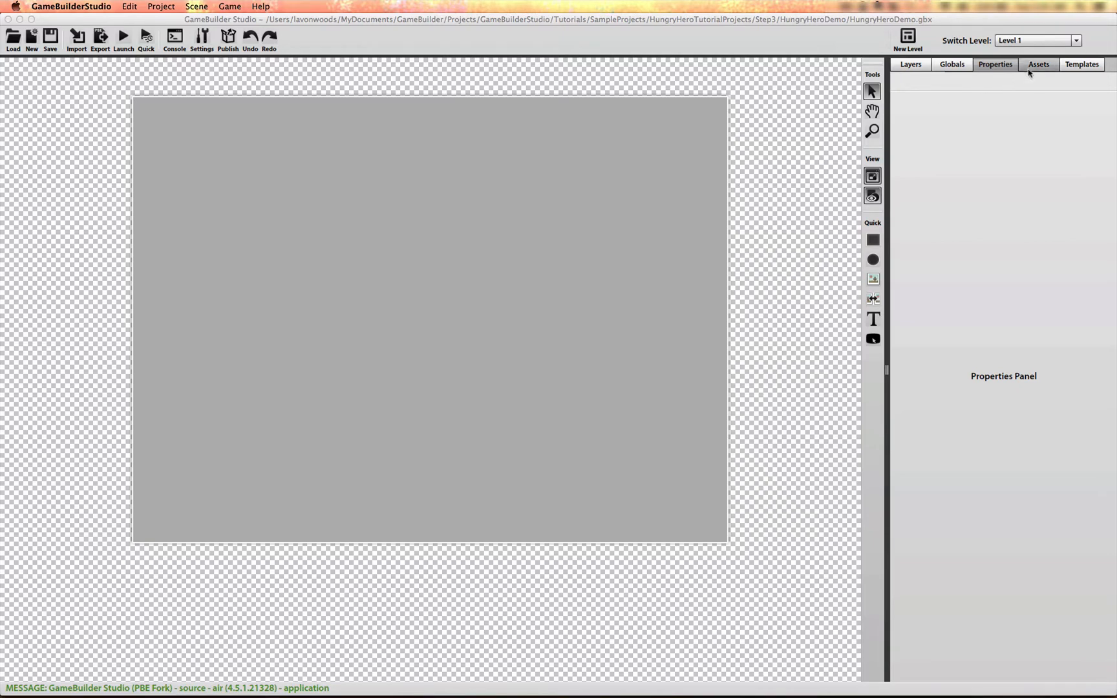
- Add a Scrolling Sprite using bgLayer1.jpg (sky) positioned at 0, 0
{"action": "left_click", "coordinate": [1038, 65]}
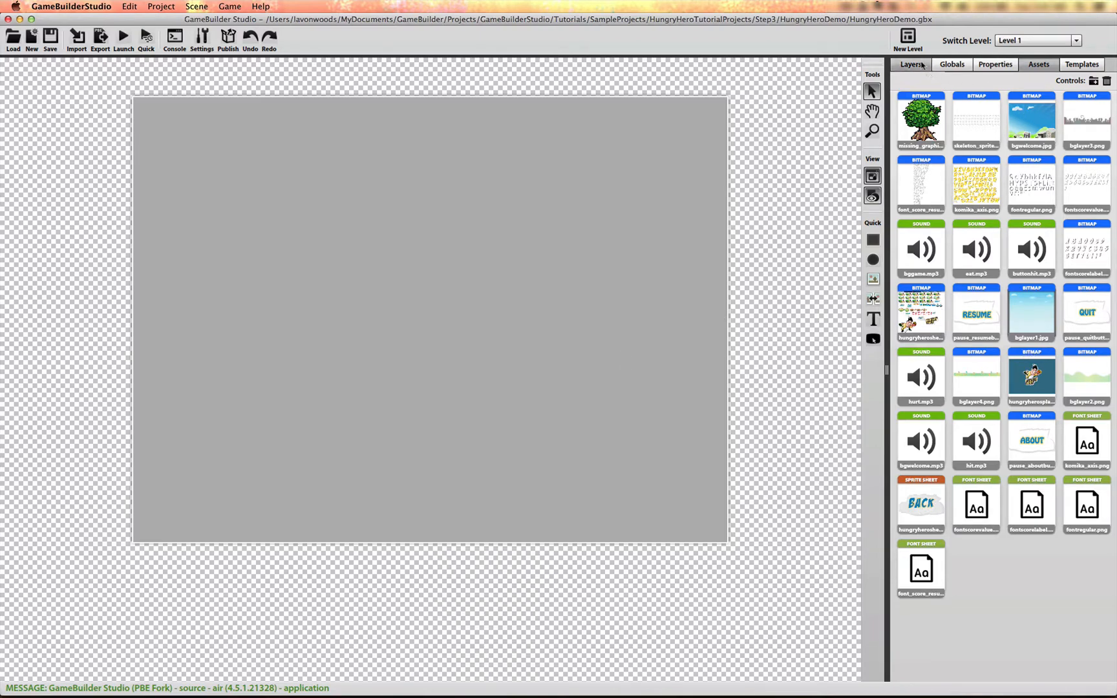
{"action": "left_click", "coordinate": [911, 65]}
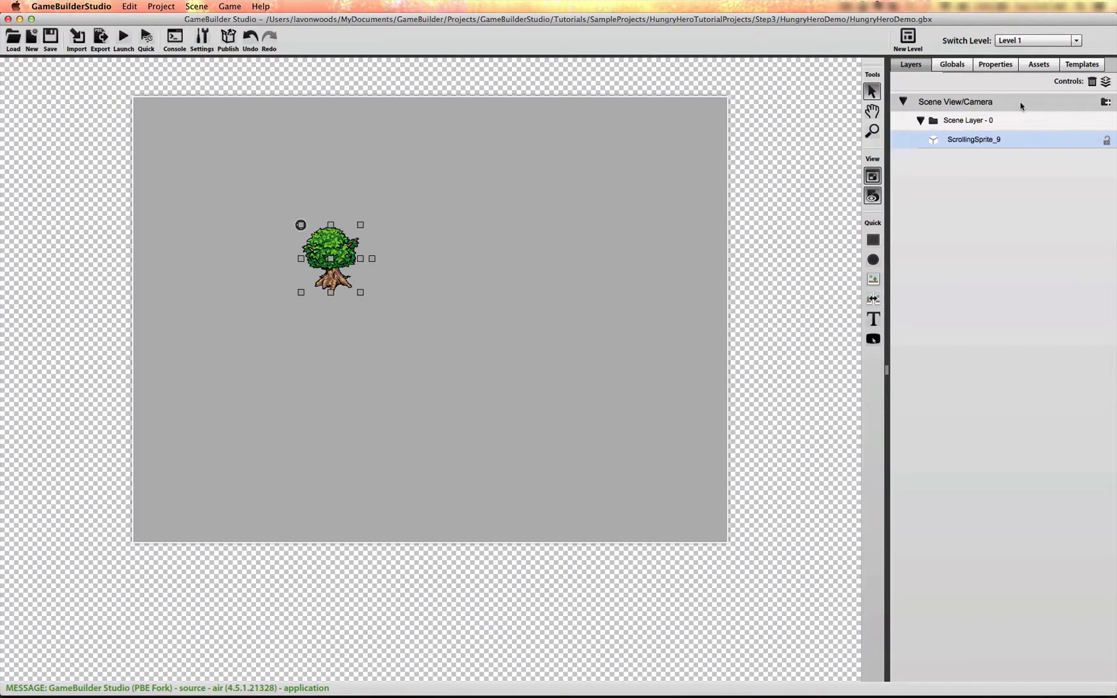
{"action": "left_click", "coordinate": [994, 65]}
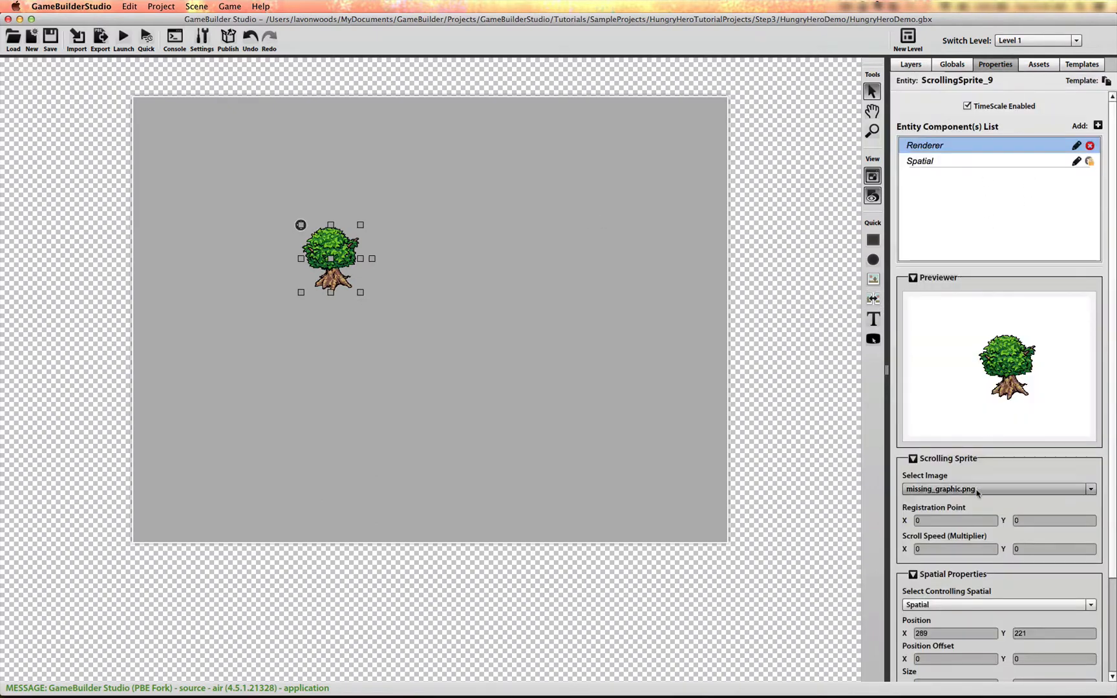
{"action": "left_click", "coordinate": [997, 489]}
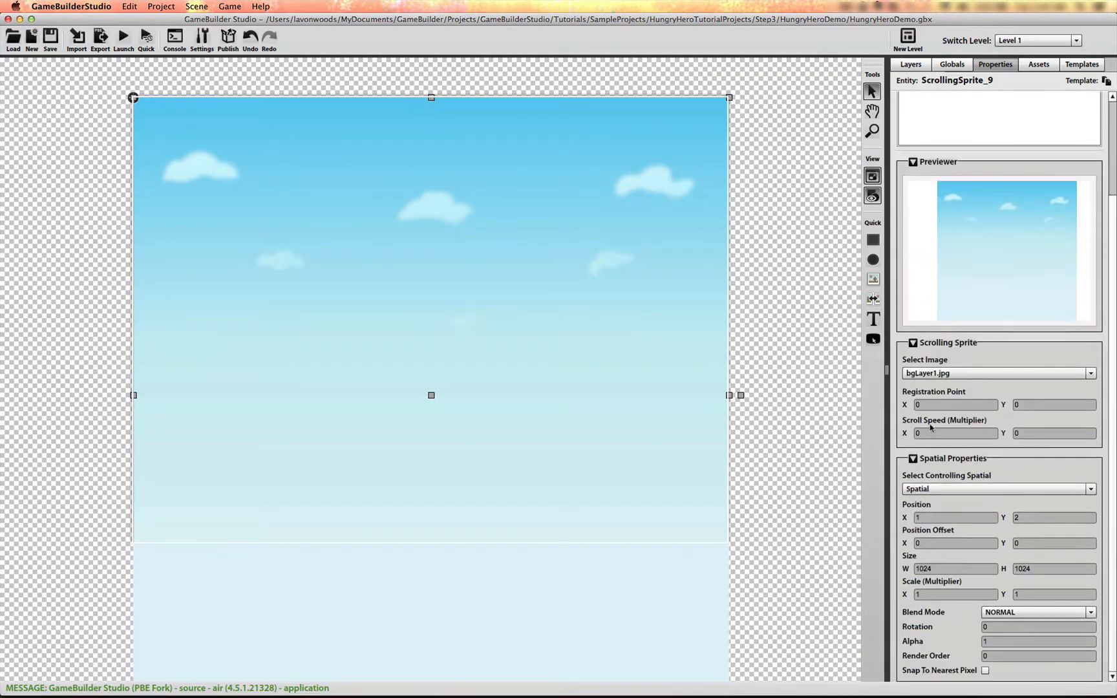
{"action": "left_click", "coordinate": [955, 517]}
{"action": "type", "text": "0"}
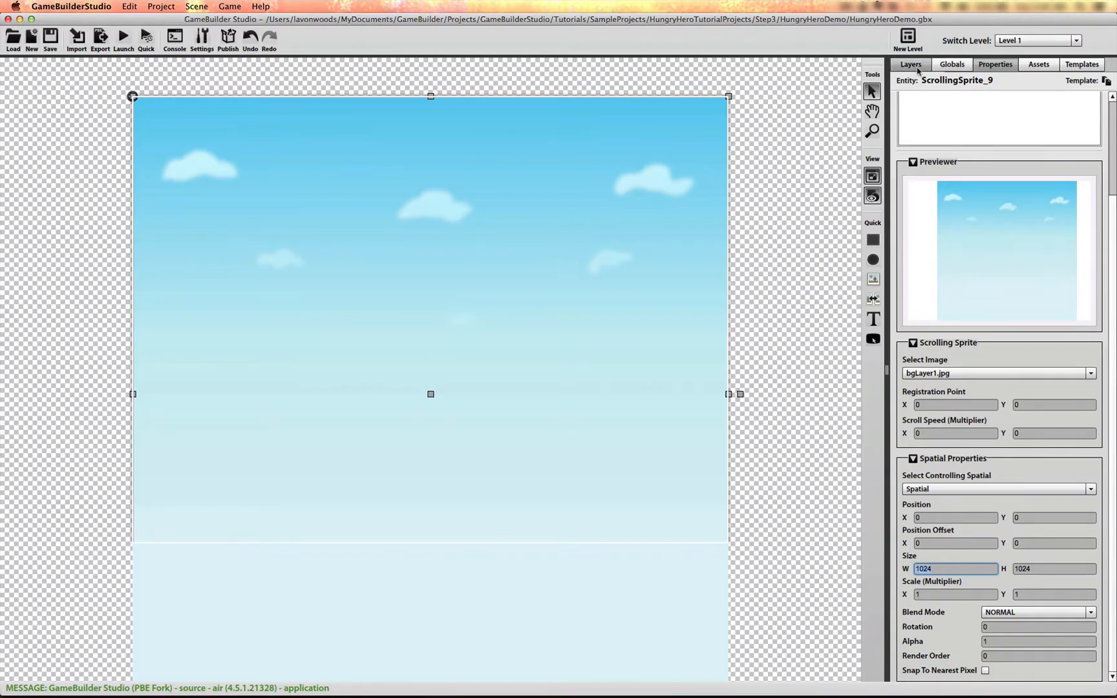
- Clone the sky sprite, switch it to bgLayer2.png hills at height 256, then clone it again
{"action": "left_click", "coordinate": [910, 65]}
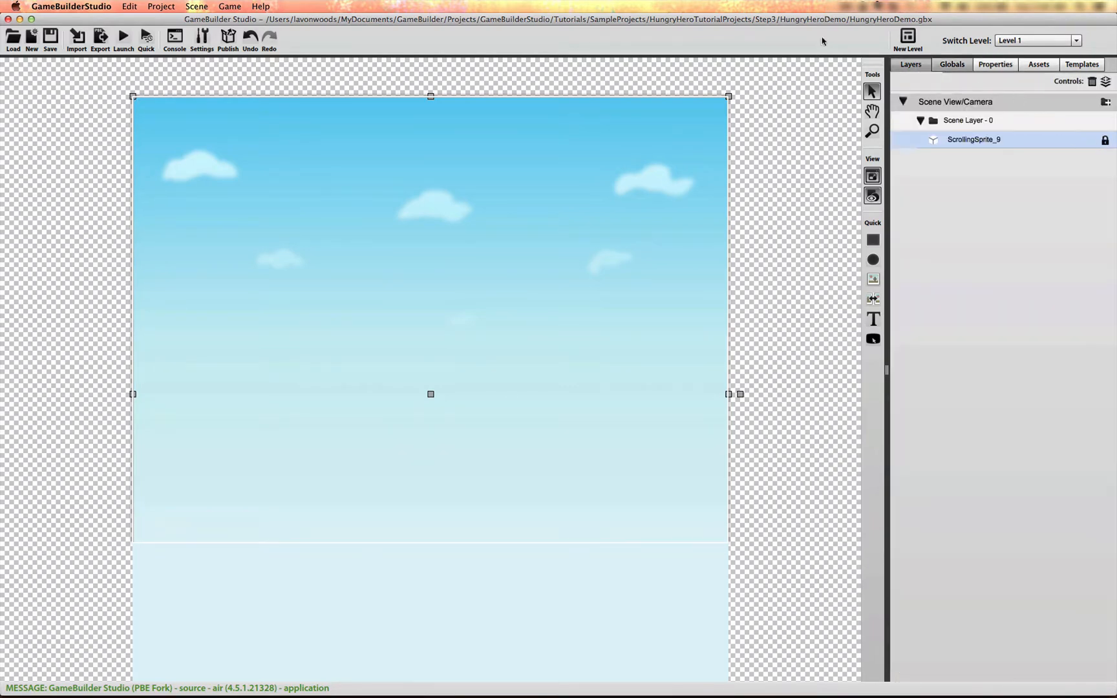
{"action": "left_click", "coordinate": [196, 6]}
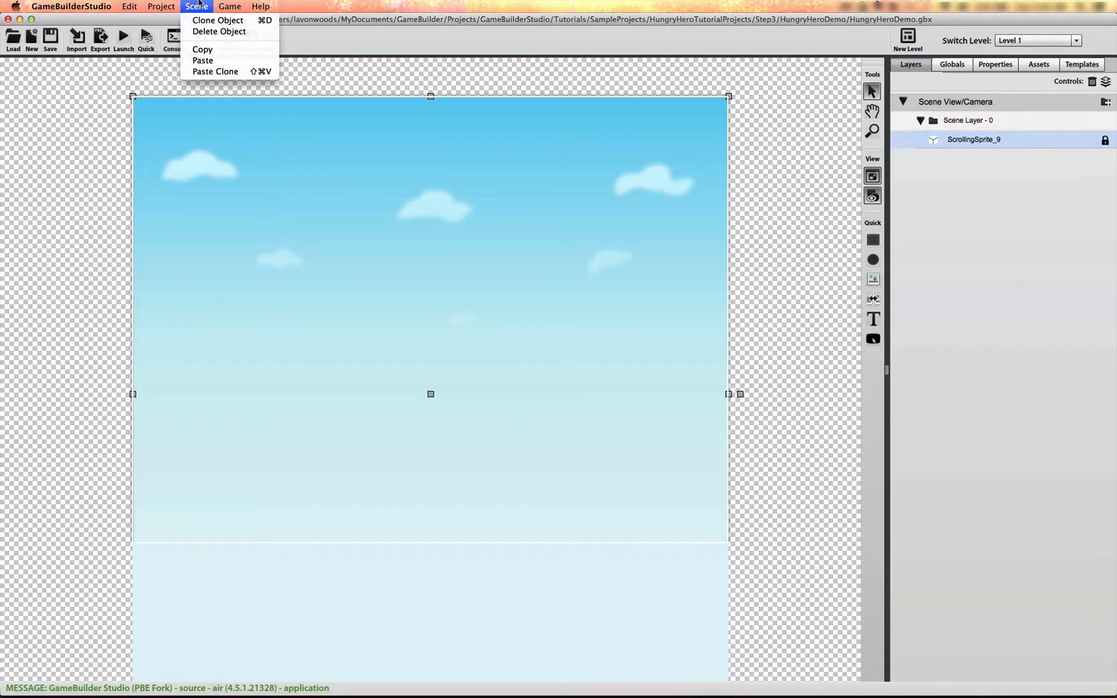
{"action": "left_click", "coordinate": [218, 19]}
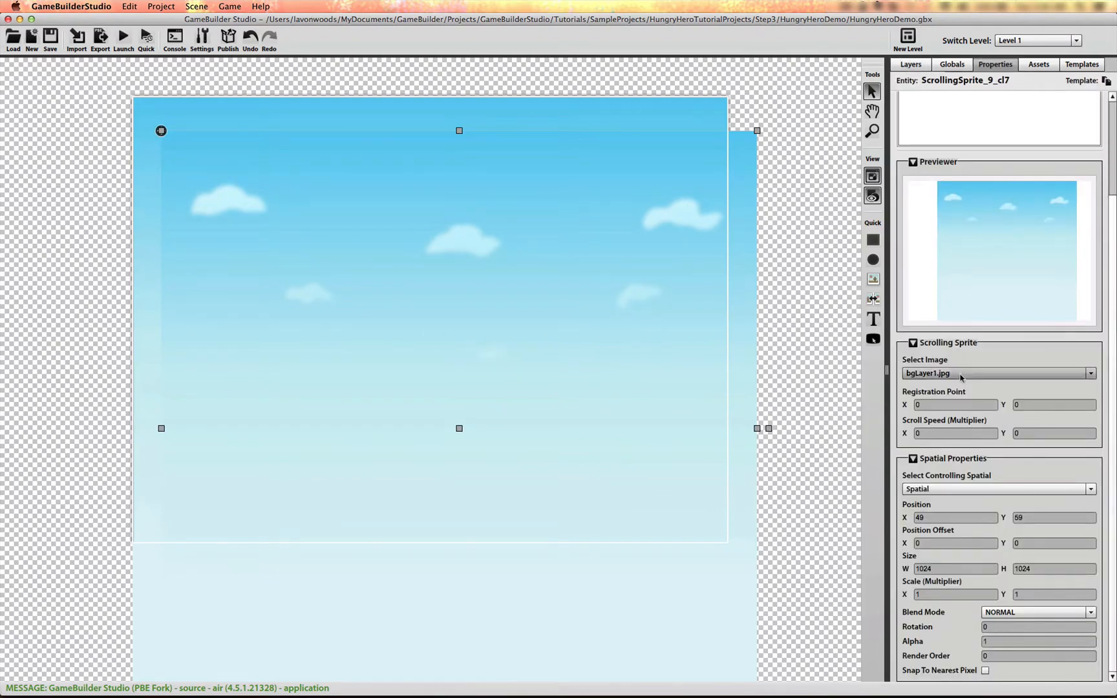
{"action": "left_click", "coordinate": [997, 373]}
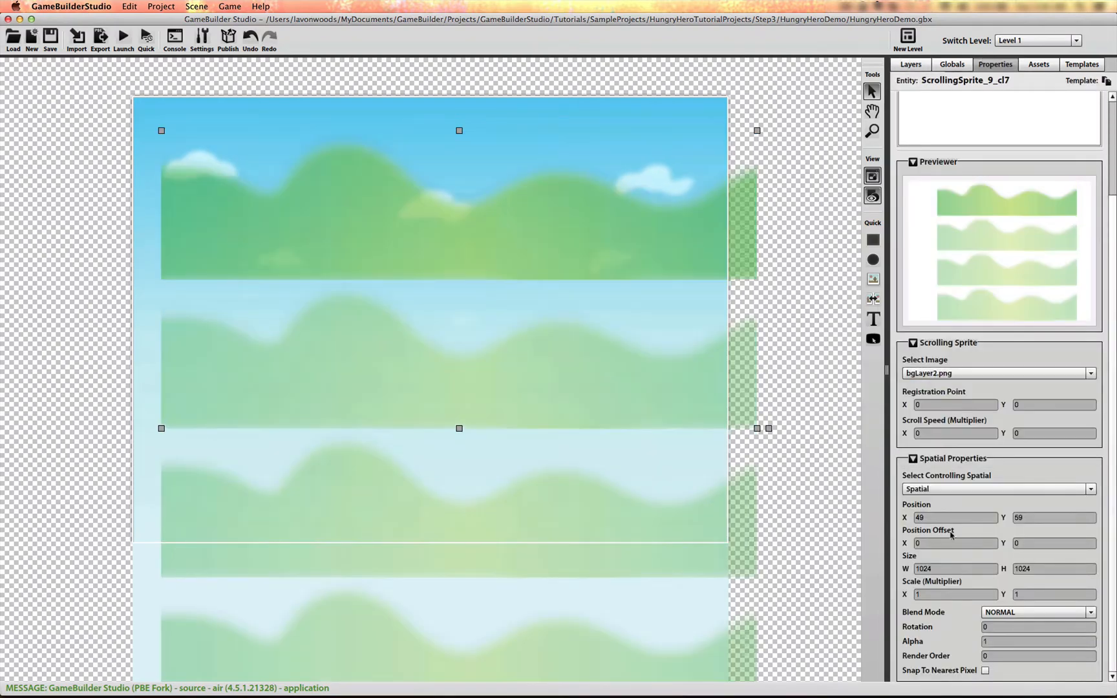
{"action": "left_click", "coordinate": [1054, 569]}
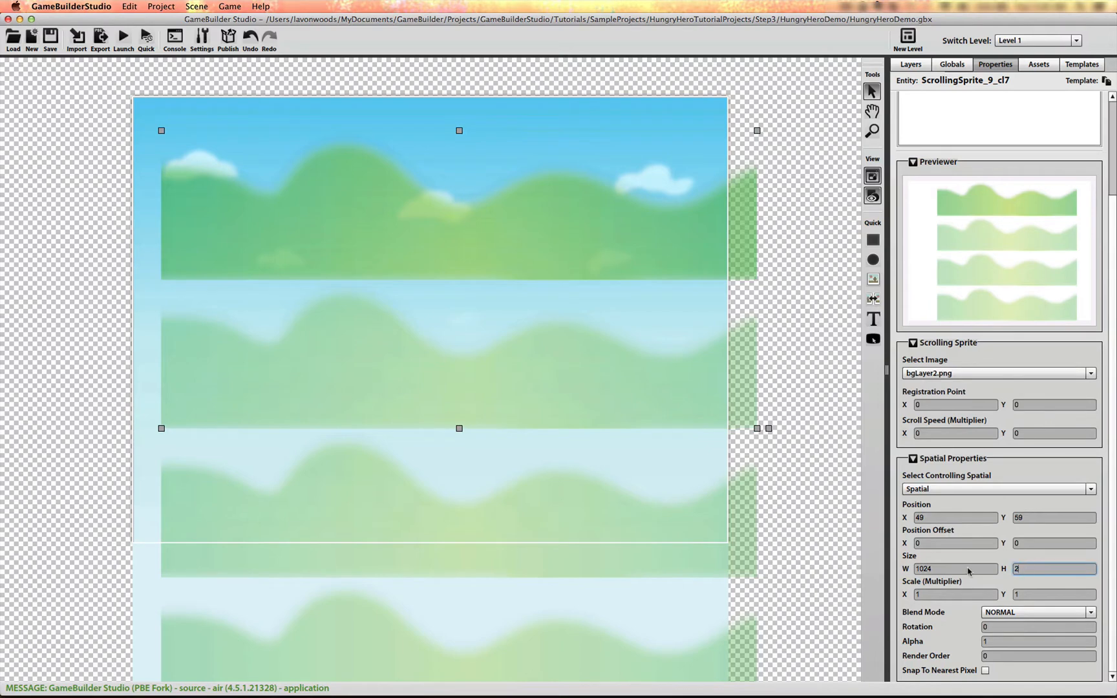
{"action": "type", "text": "256"}
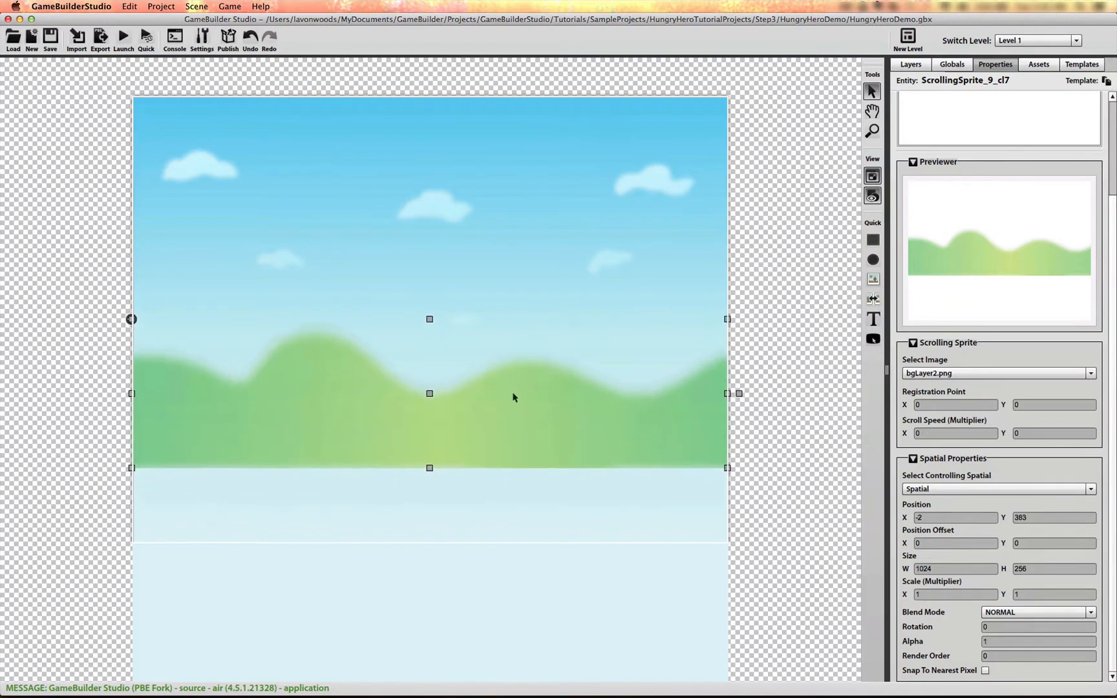
{"action": "left_click", "coordinate": [197, 5]}
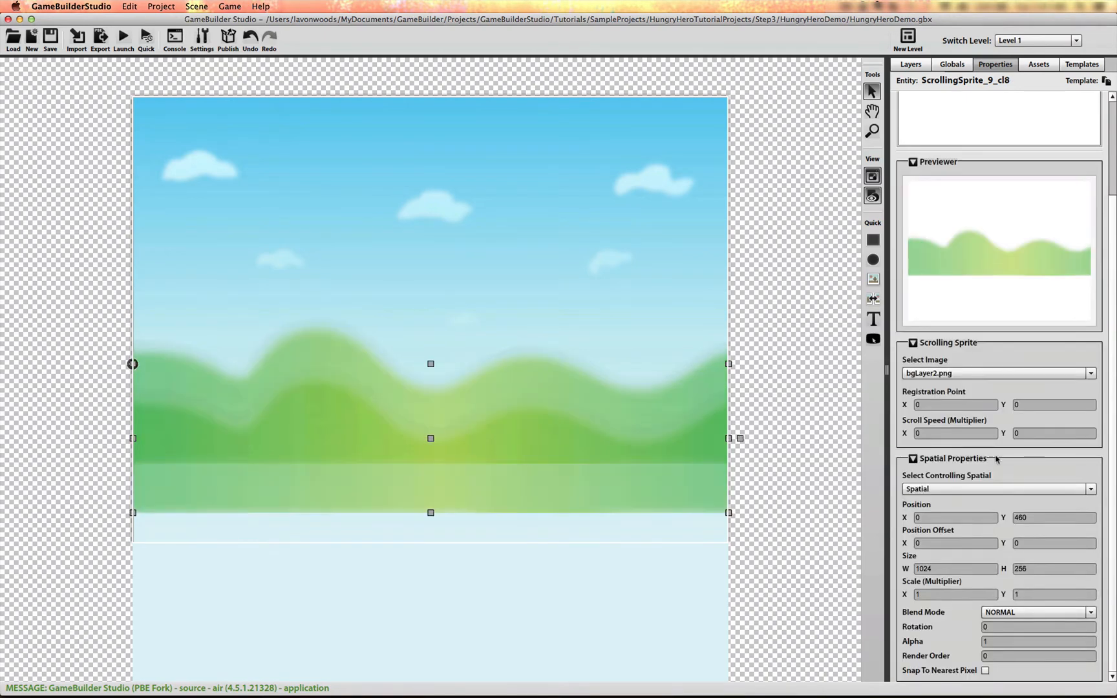
- Swap the new clone's image to the bgLayer3 city skyline and copy it once more
{"action": "left_click", "coordinate": [997, 372]}
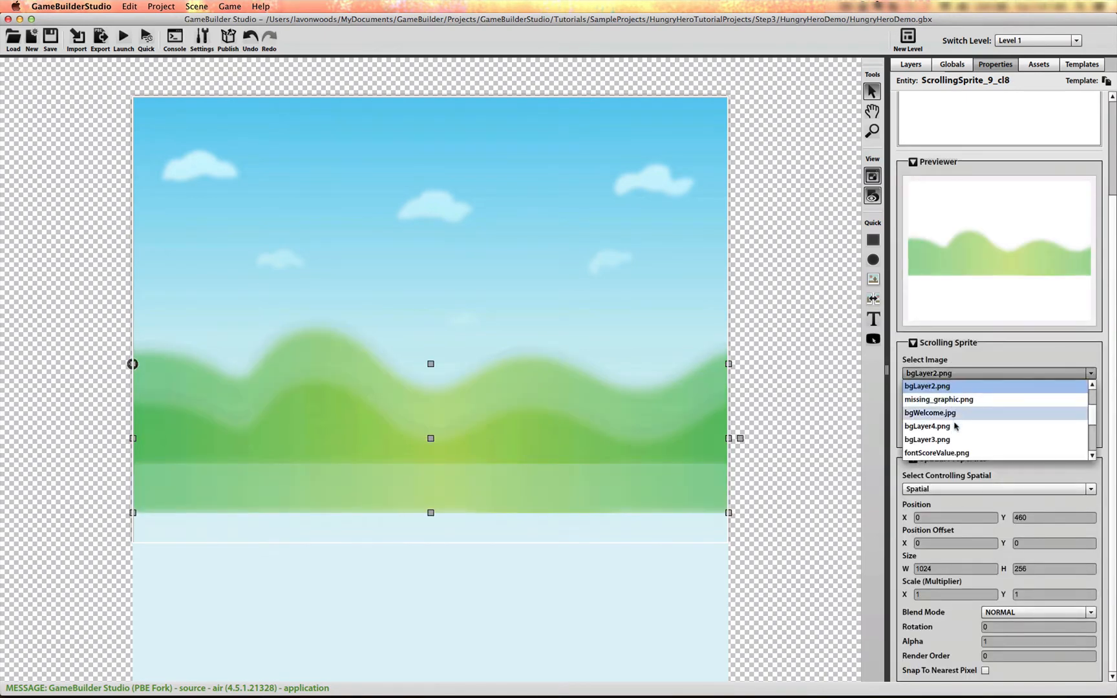
{"action": "left_click", "coordinate": [927, 438]}
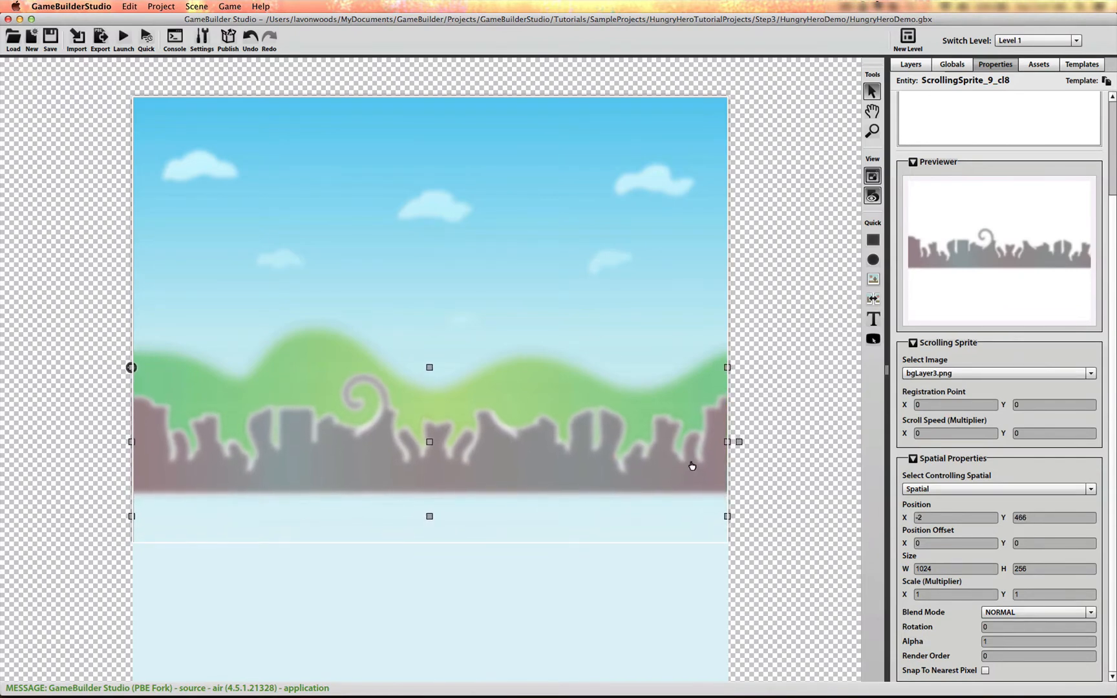
{"action": "left_click", "coordinate": [197, 7]}
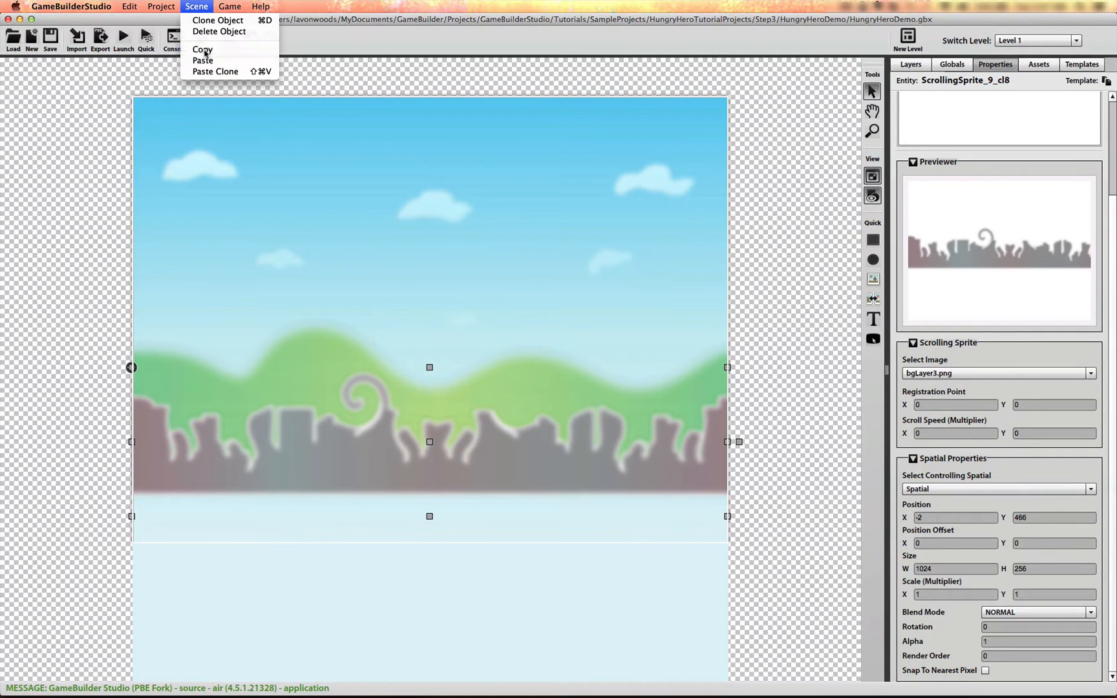
{"action": "left_click", "coordinate": [538, 440]}
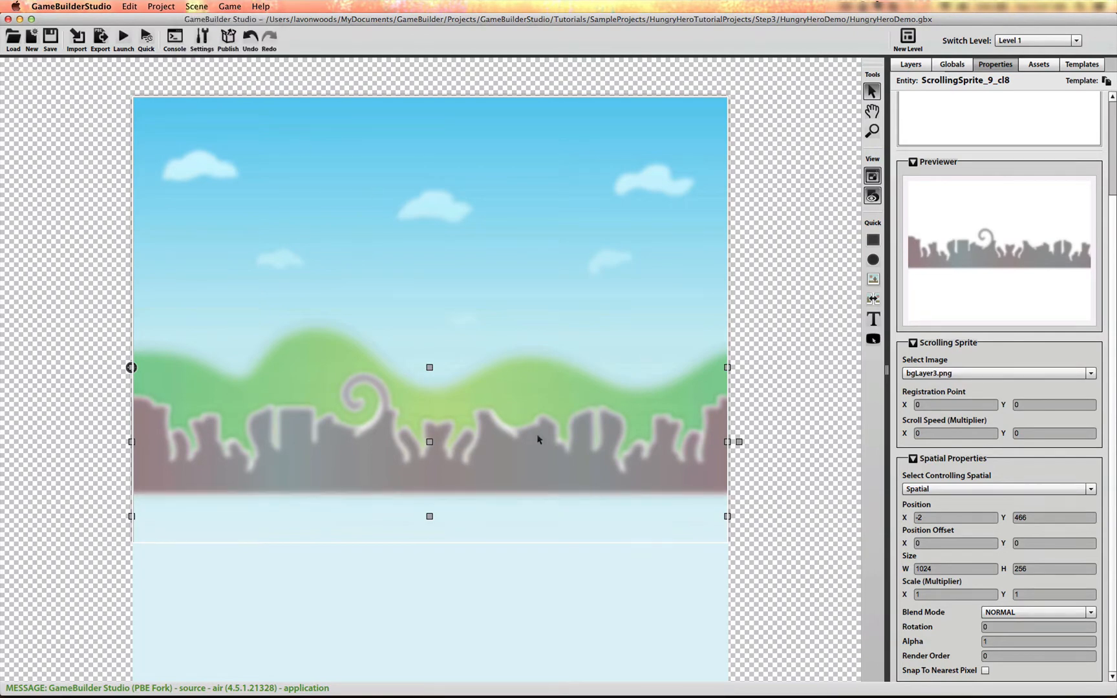
- Drag the city strip down over the hills and place the bgLayer4 trees strip along the bottom
{"action": "left_click_drag", "start_coordinate": [430, 440], "coordinate": [430, 491]}
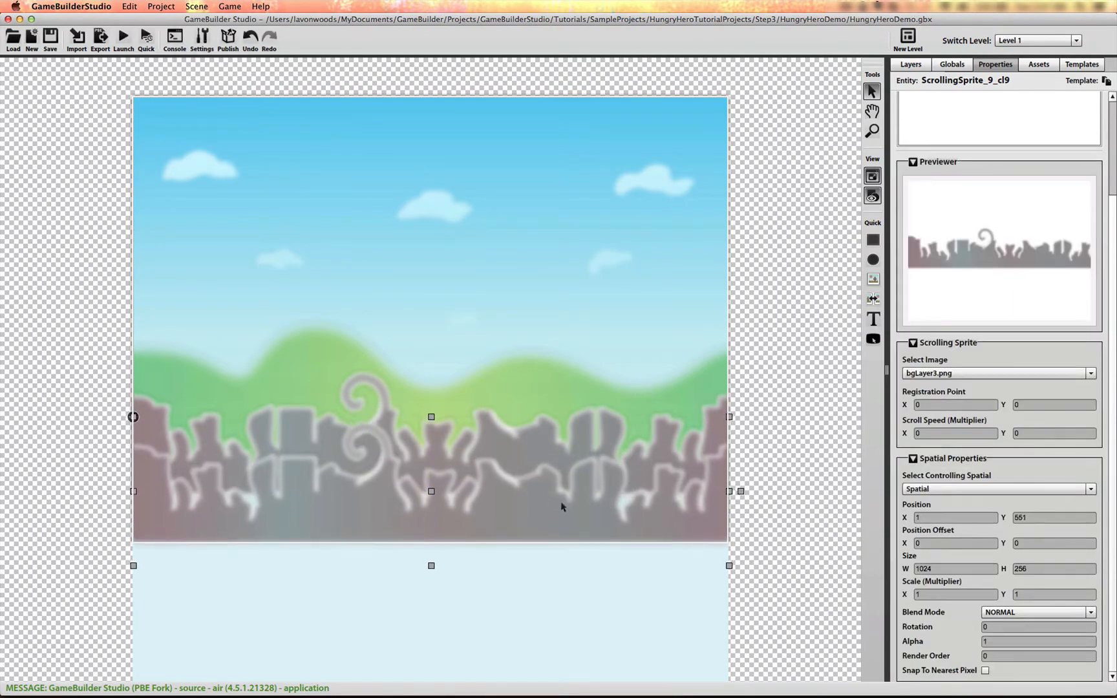
{"action": "left_click", "coordinate": [1090, 372]}
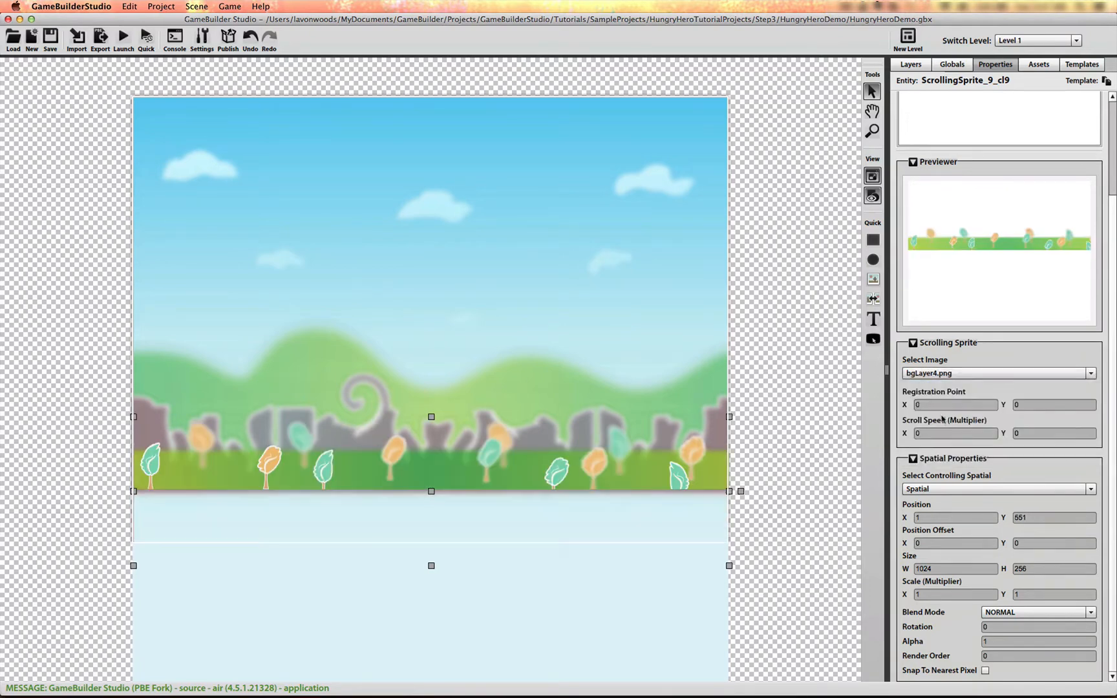
{"action": "left_click_drag", "start_coordinate": [431, 416], "coordinate": [431, 451]}
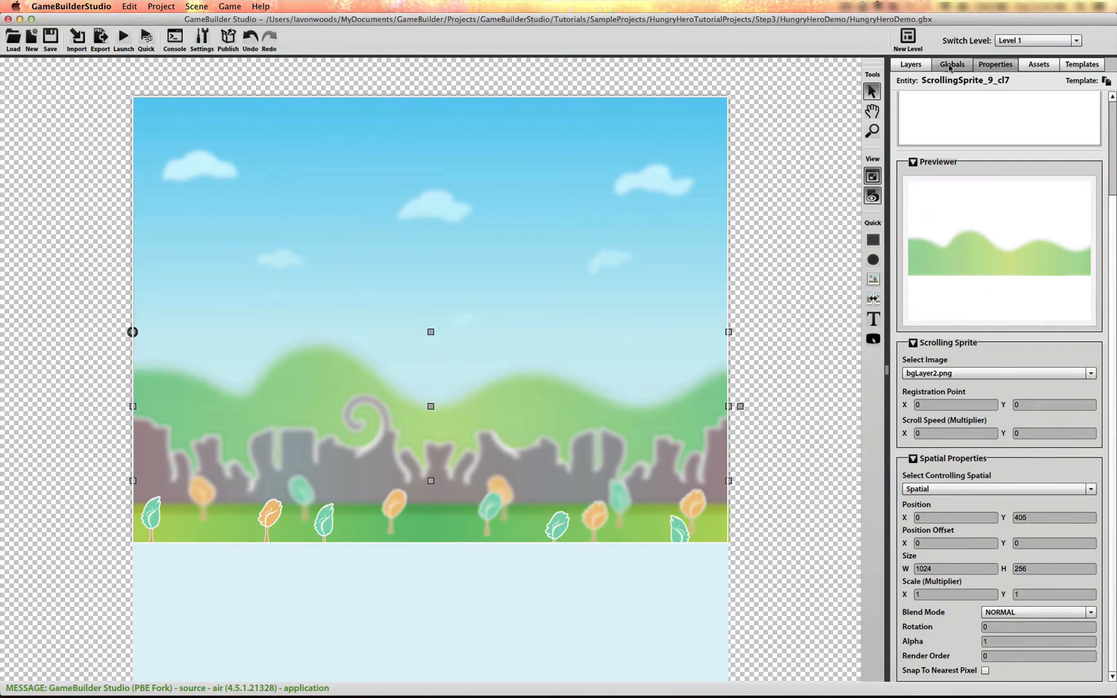
- Rename the sprites in Layers to SkyBackgroundLayer, BGLayer2, BGLayer3 and BGLayer4
{"action": "left_click", "coordinate": [910, 65]}
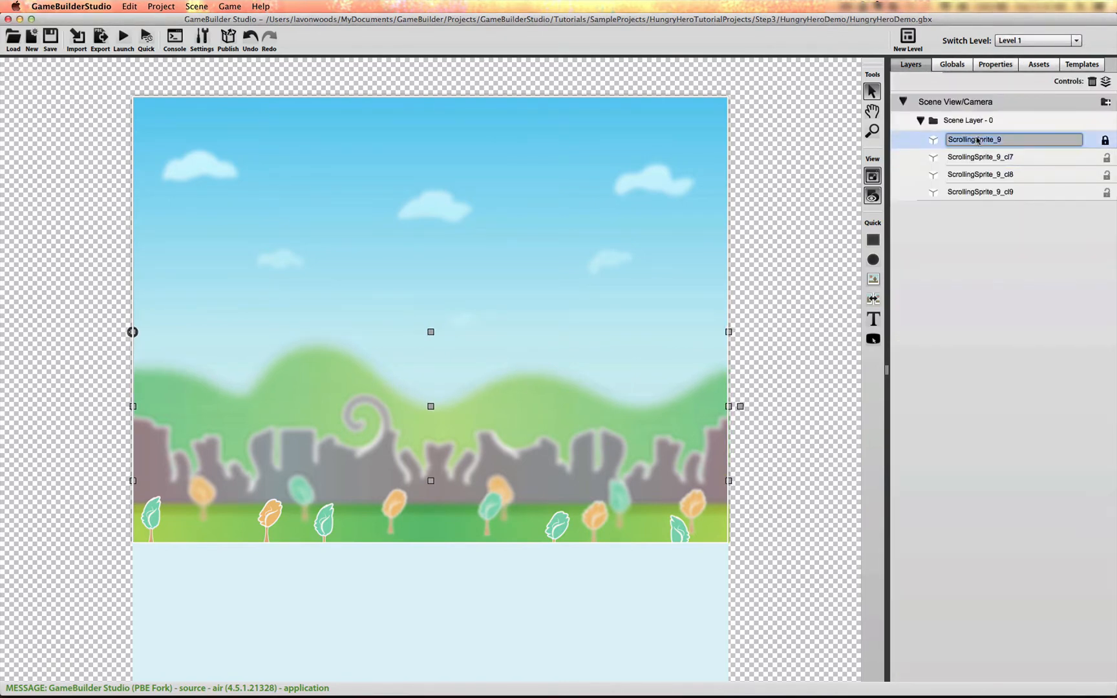
{"action": "type", "text": "SkyBackgroundLayer"}
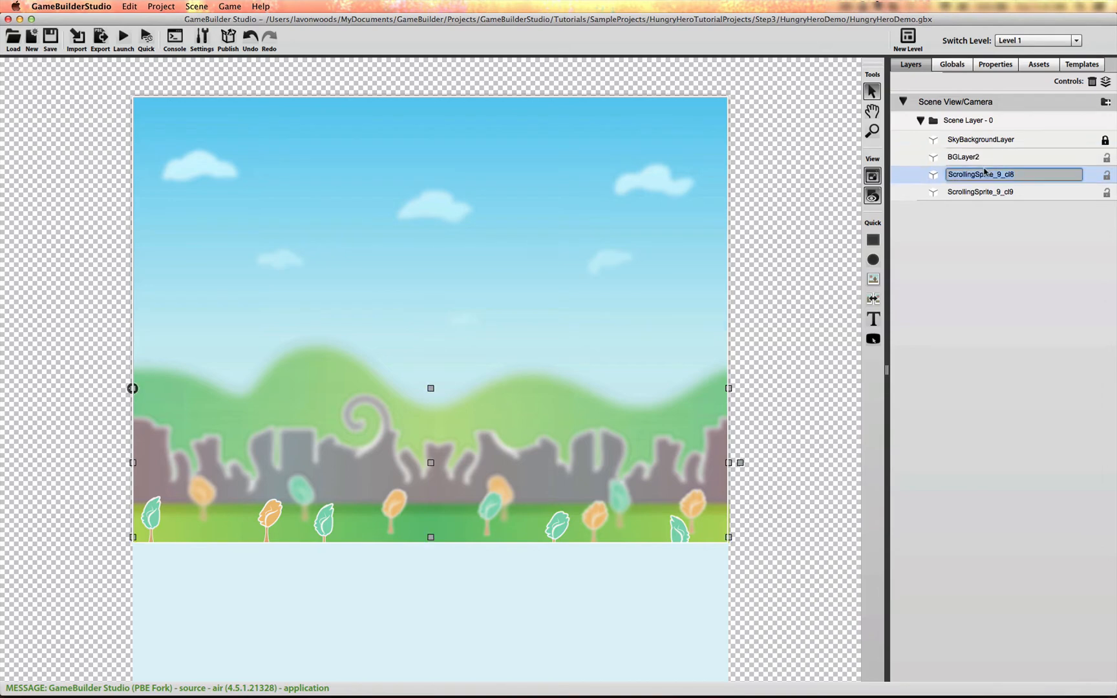
{"action": "type", "text": "BGLayer3"}
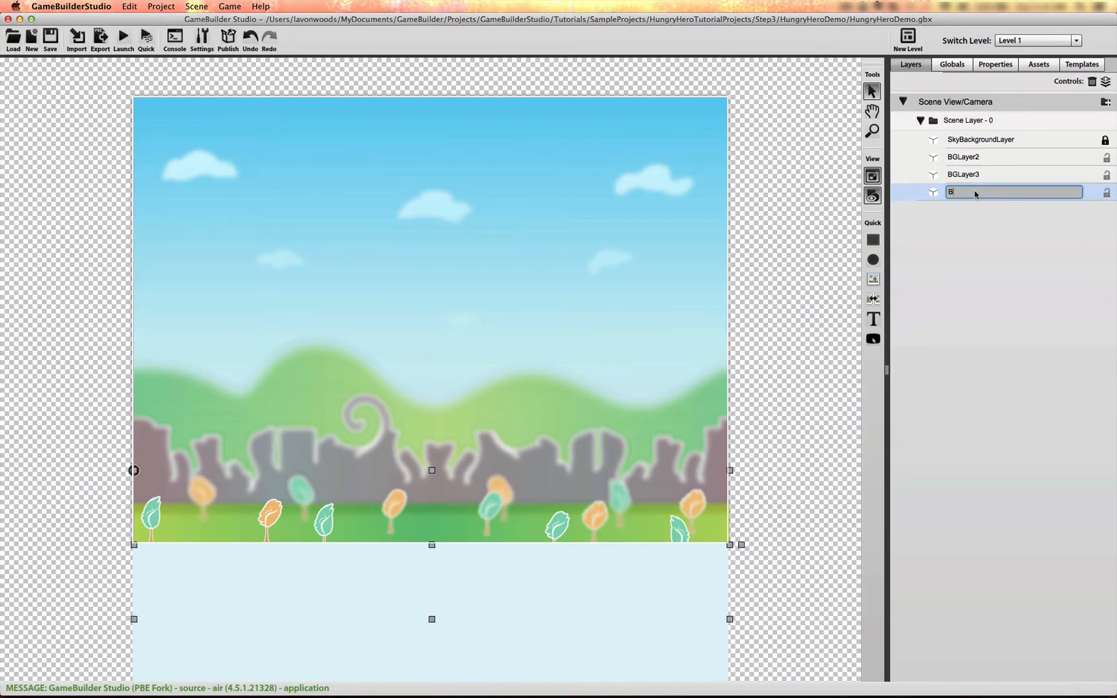
{"action": "type", "text": "BGLayer"}
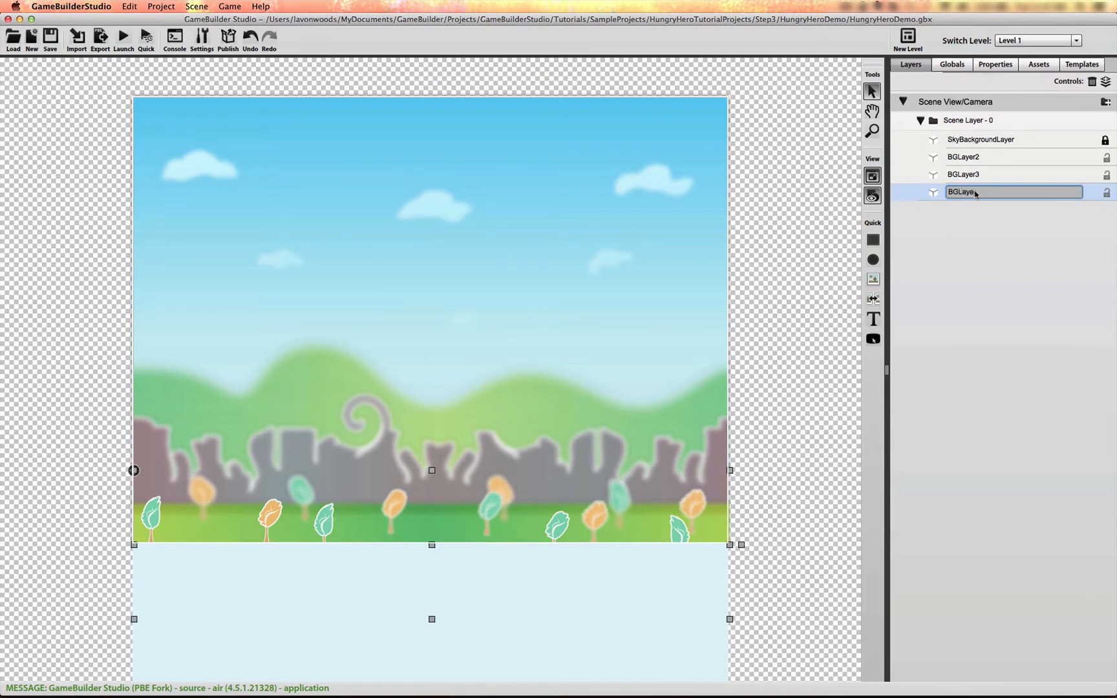
{"action": "left_click", "coordinate": [994, 64]}
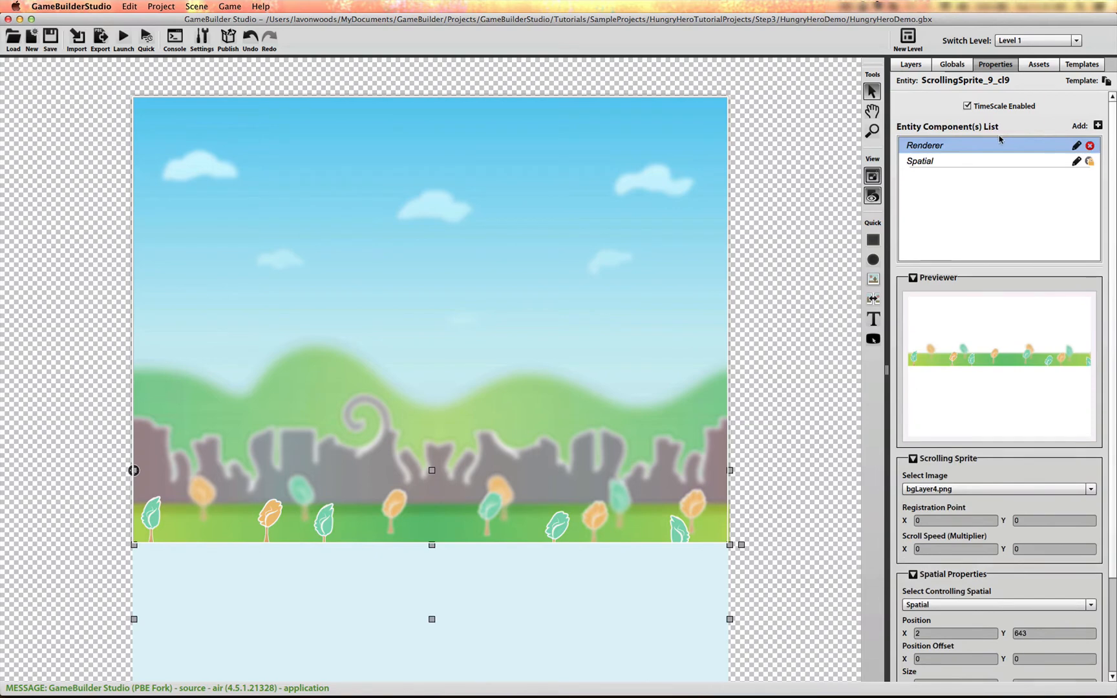
- Set BGLayer4's horizontal Scroll Speed multiplier to about -680
{"action": "left_click", "coordinate": [910, 65]}
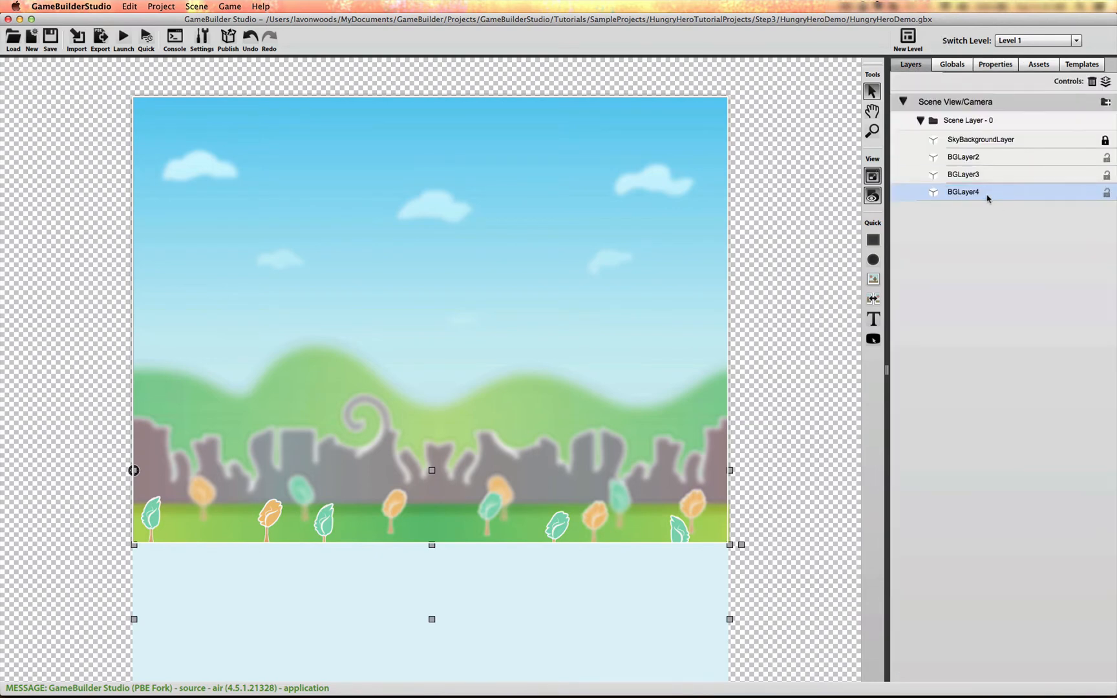
{"action": "left_click", "coordinate": [994, 65]}
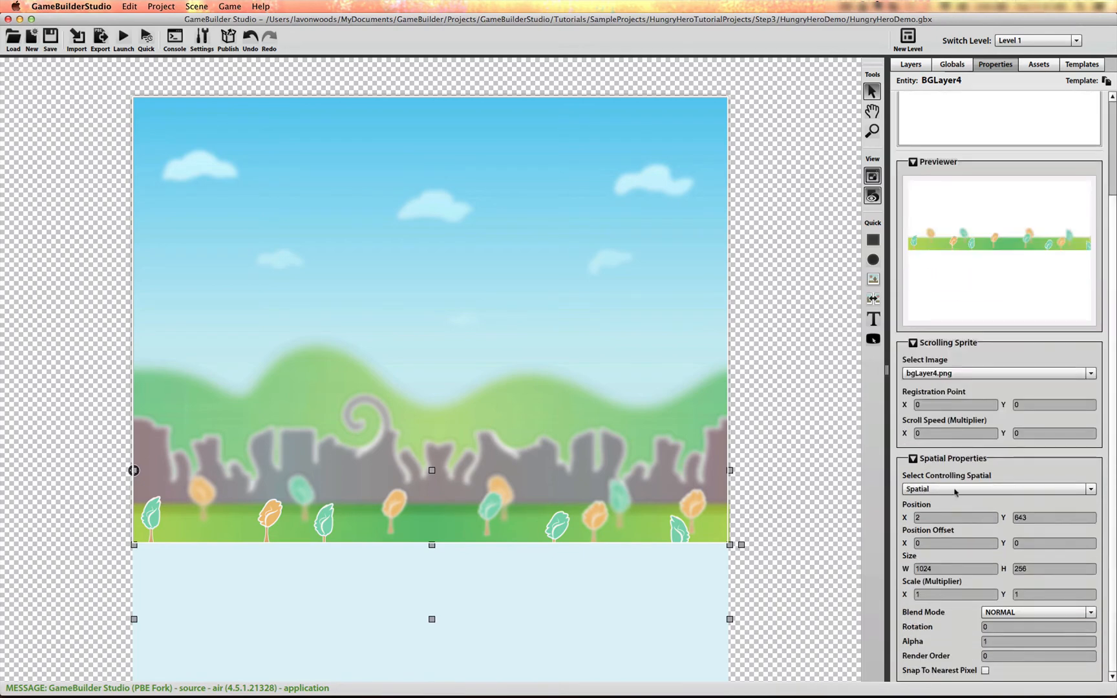
{"action": "left_click", "coordinate": [954, 433]}
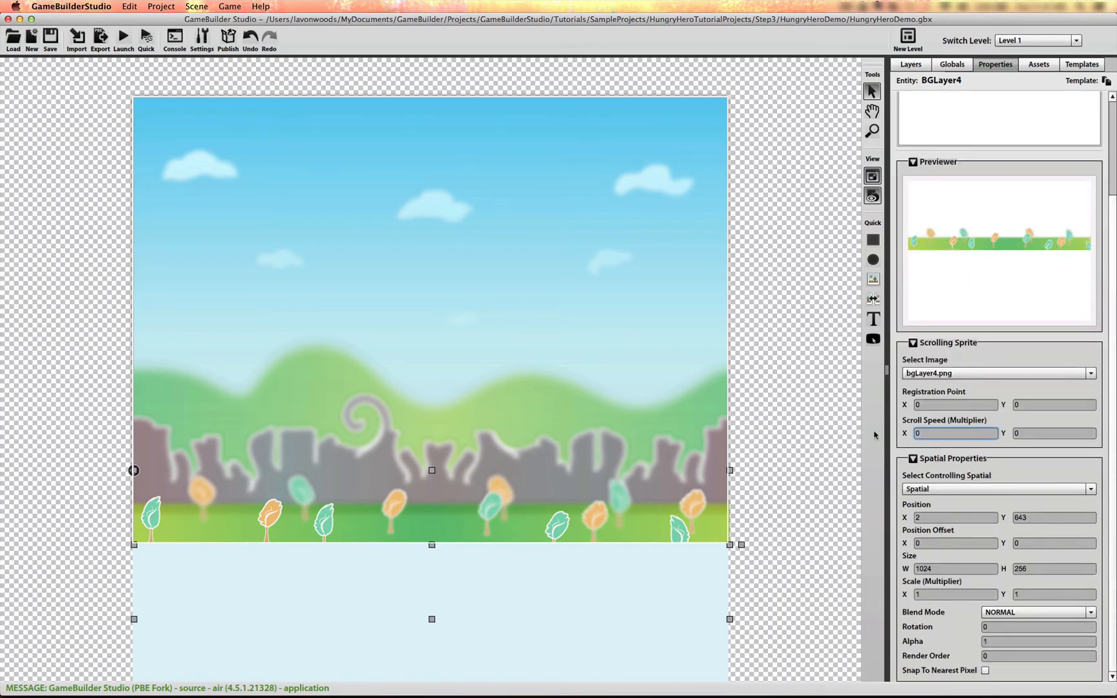
{"action": "type", "text": "-681"}
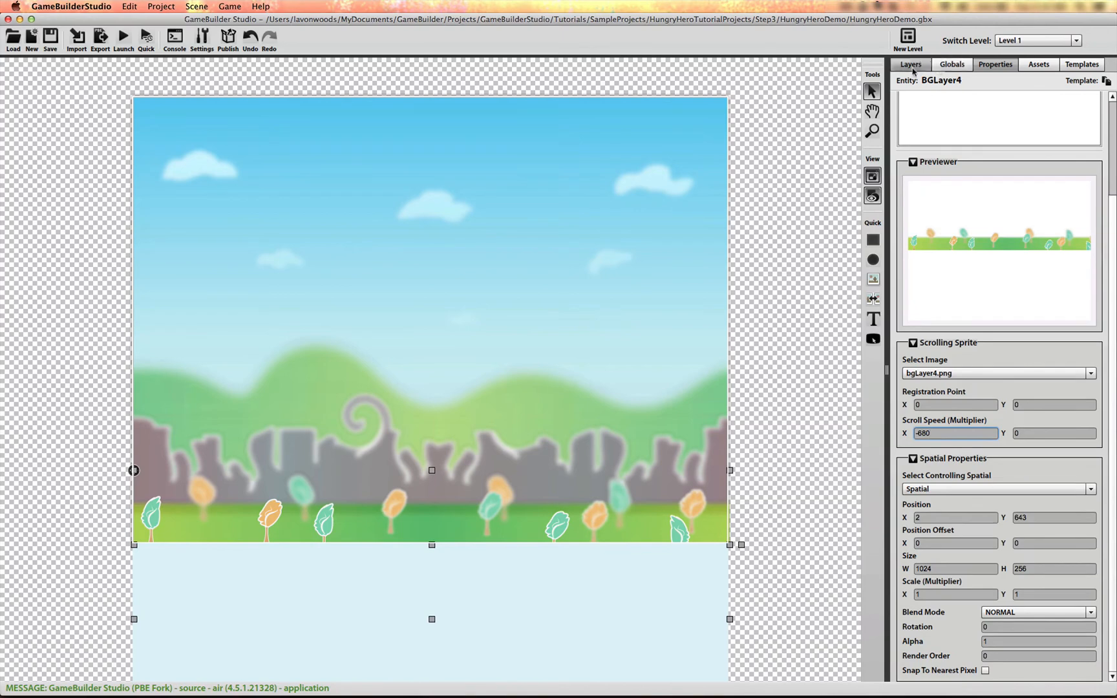
- Give BGLayer3 a negative horizontal scroll speed and set BGLayer2's to -168
{"action": "left_click", "coordinate": [910, 65]}
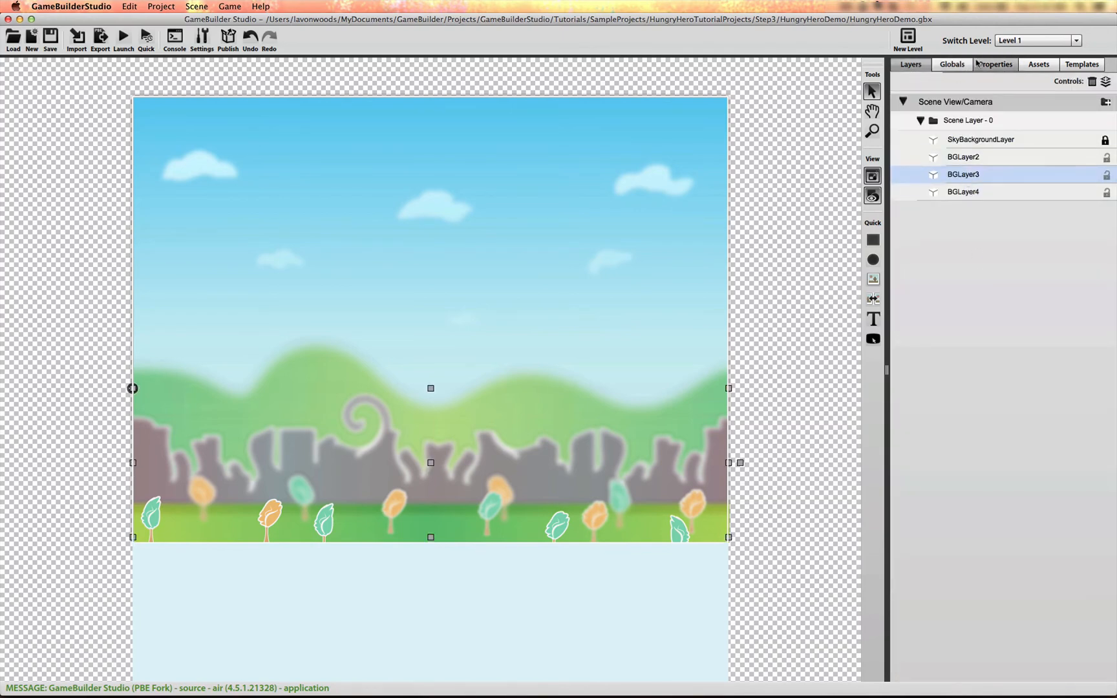
{"action": "left_click", "coordinate": [994, 64]}
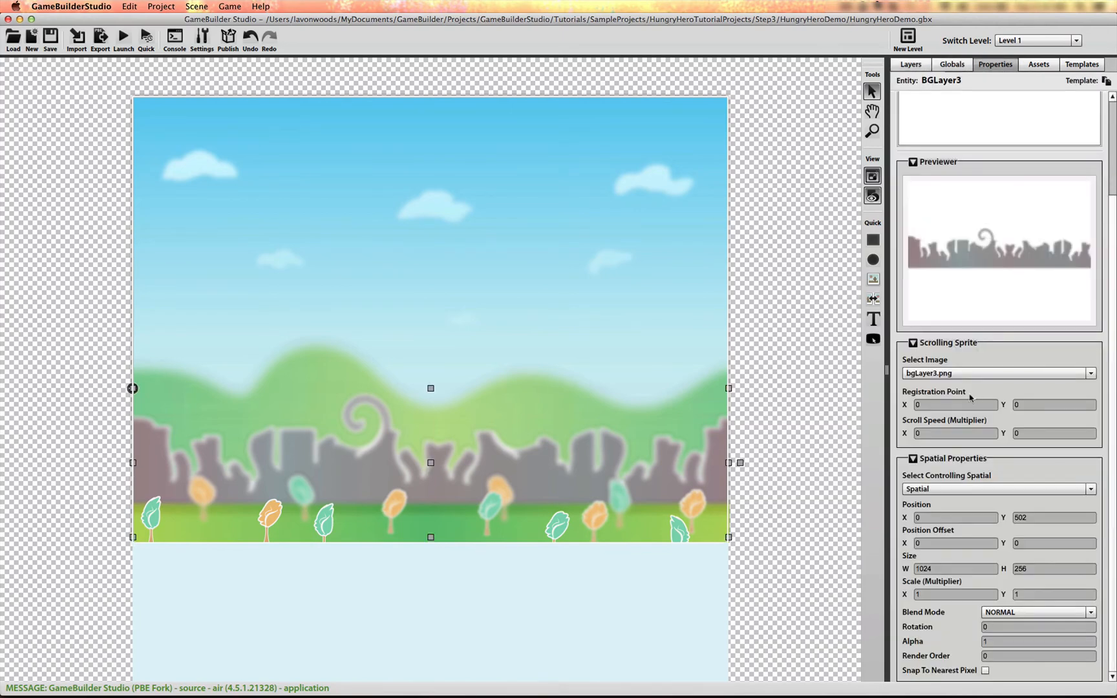
{"action": "left_click", "coordinate": [954, 434]}
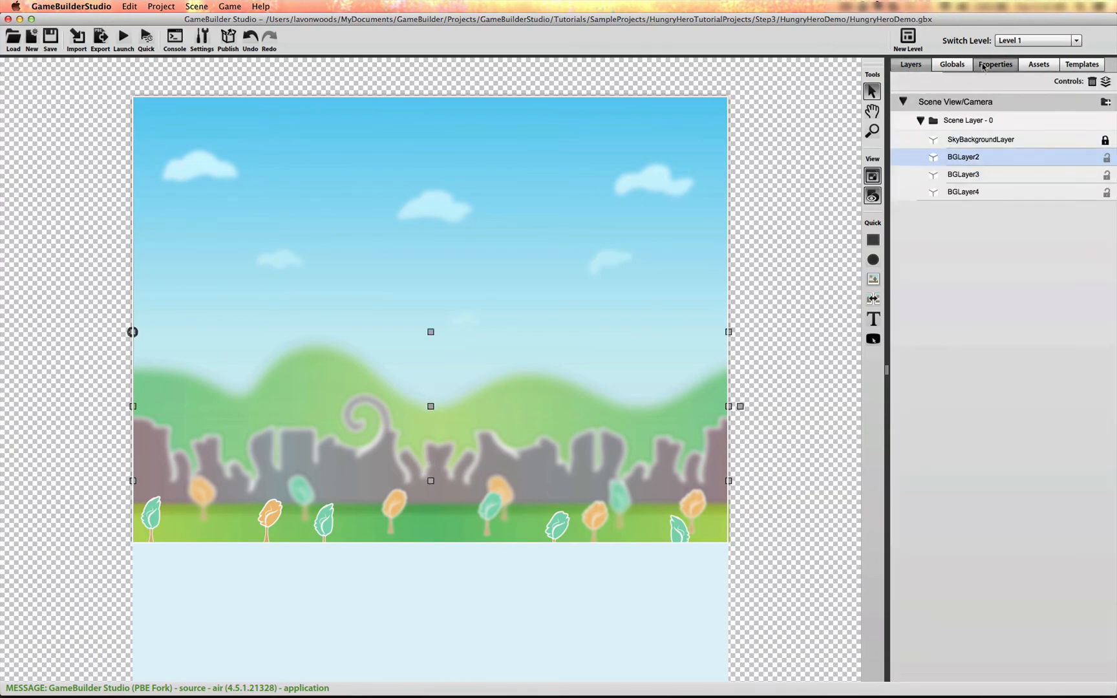
{"action": "left_click", "coordinate": [994, 64]}
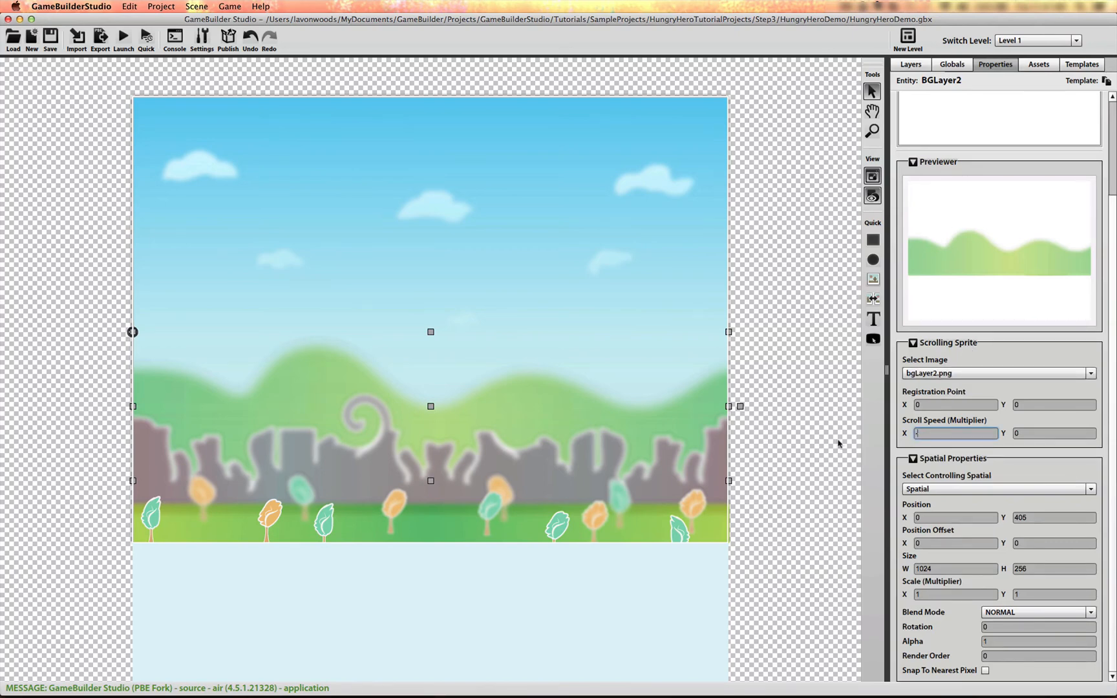
{"action": "type", "text": "-168"}
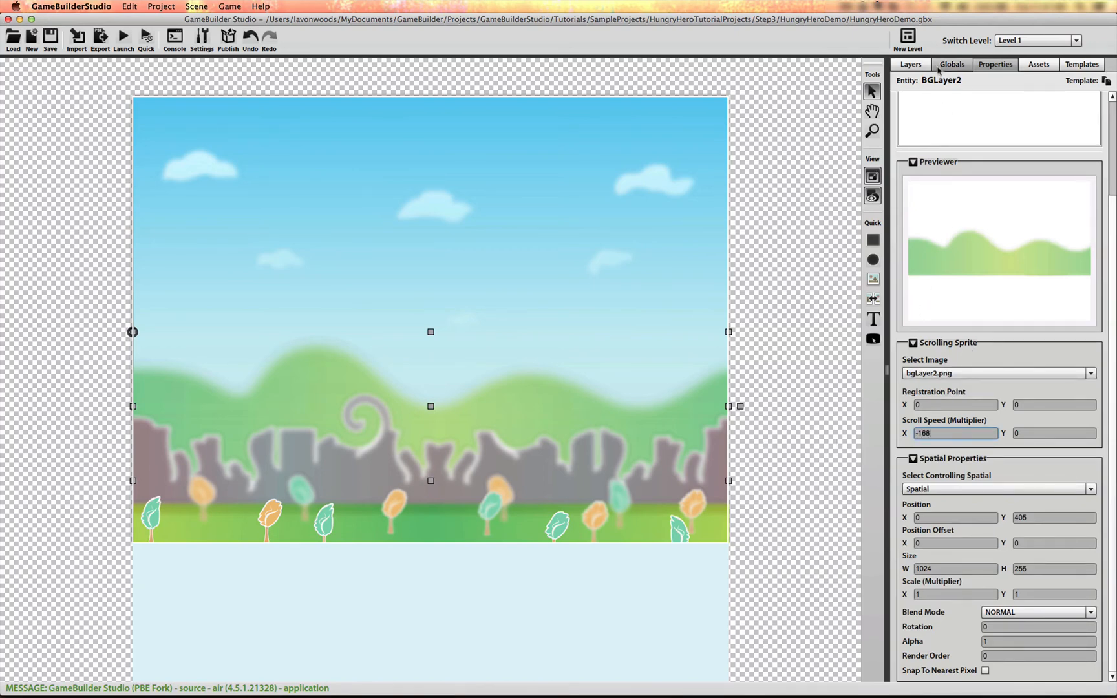
- Give SkyBackgroundLayer a small negative horizontal scroll speed
{"action": "left_click", "coordinate": [910, 64]}
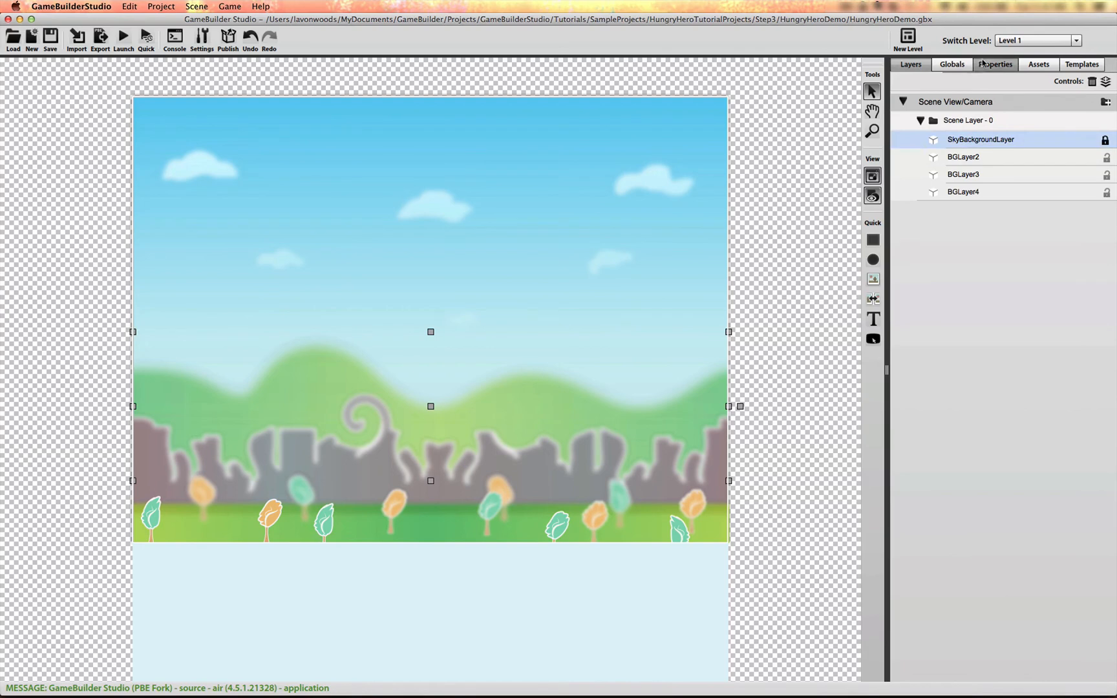
{"action": "left_click", "coordinate": [994, 64]}
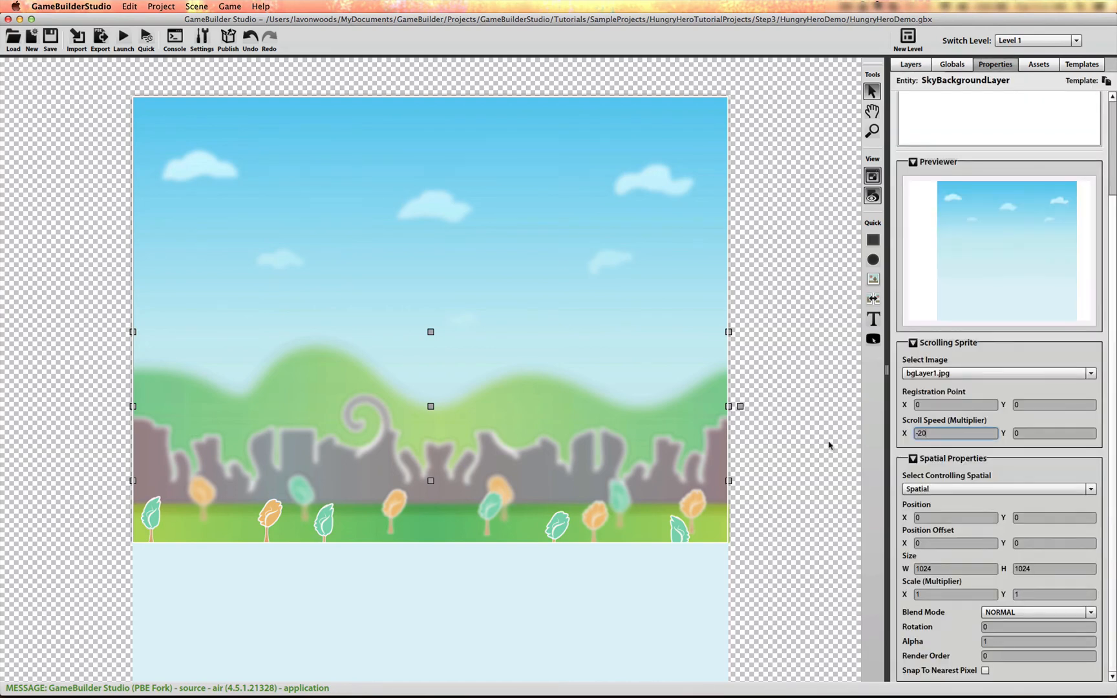